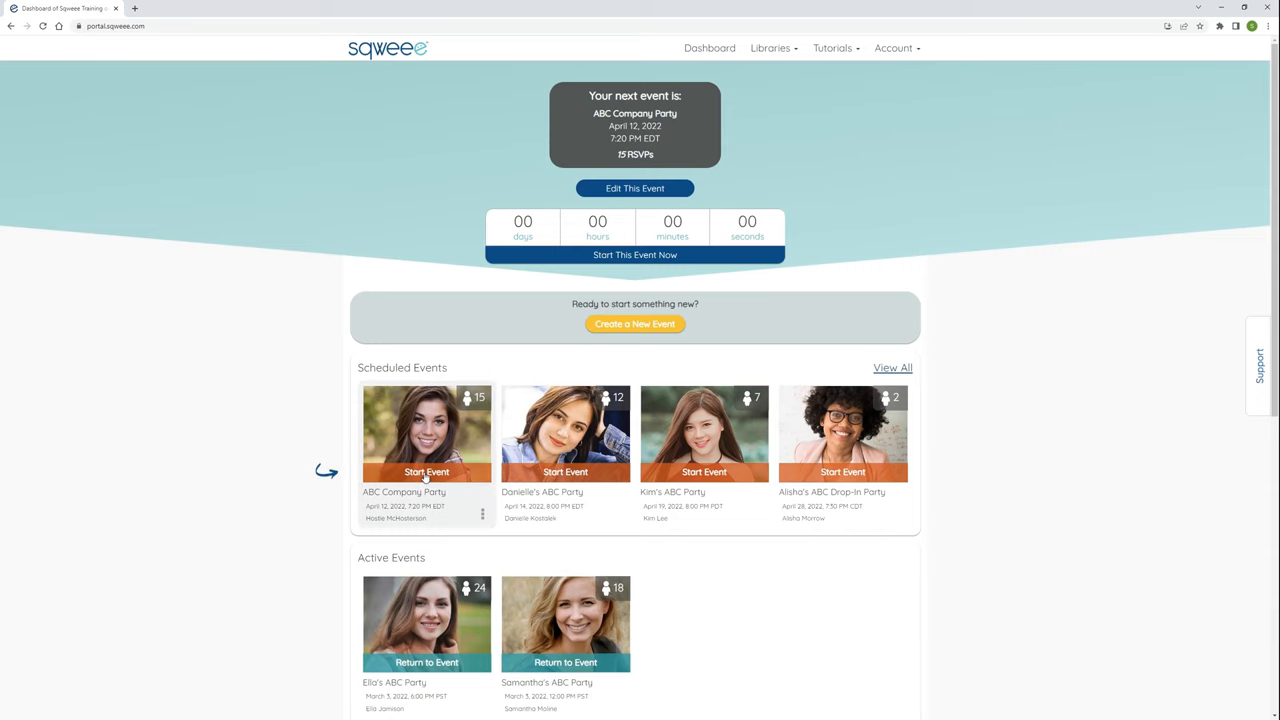
Start the ABC Company Party live on Post 1 and disable Scheduled Chat
{"action": "left_click", "coordinate": [425, 472]}
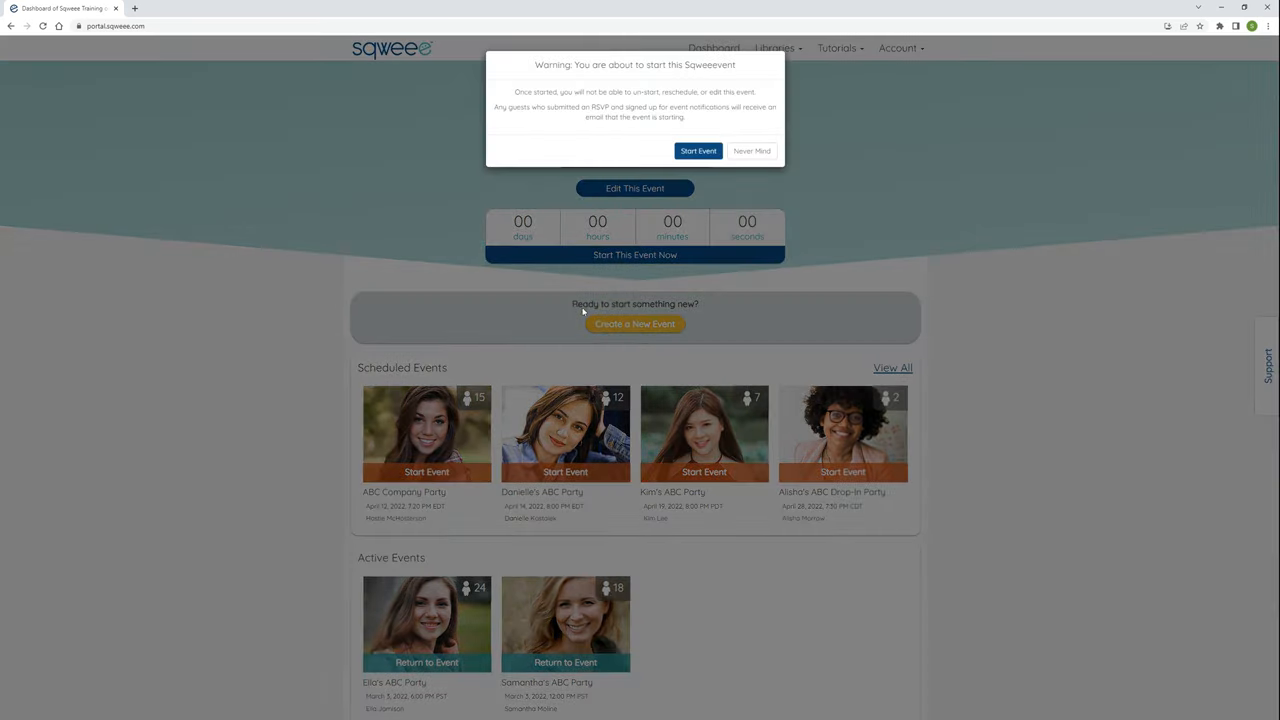
{"action": "left_click", "coordinate": [698, 151]}
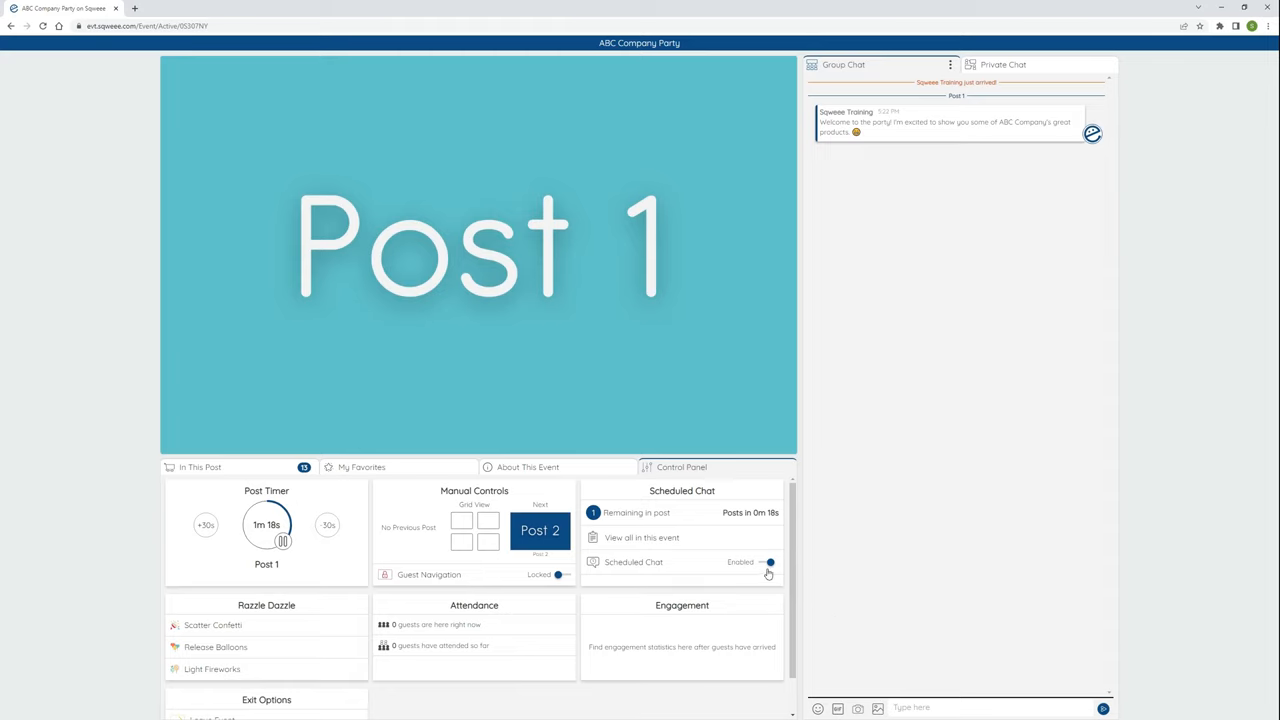
{"action": "left_click", "coordinate": [766, 562]}
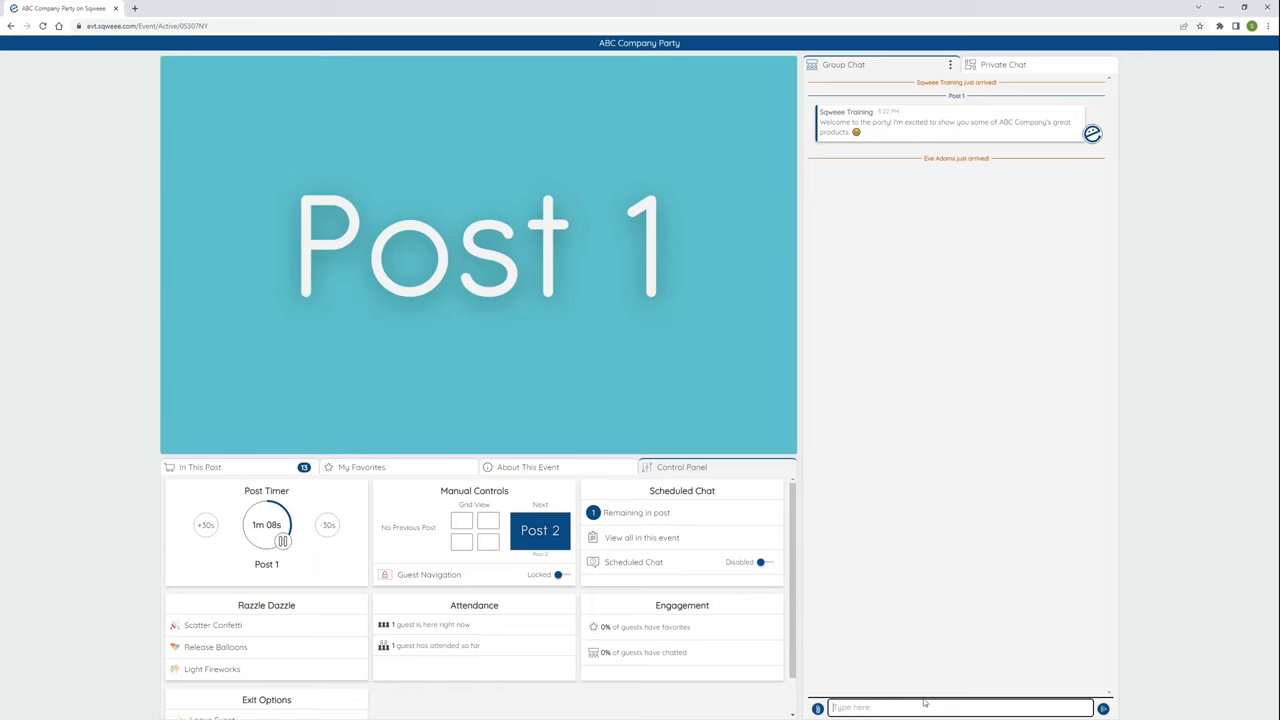
Send a welcome message to Eve in group chat, then advance to Post 2
{"action": "type", "text": "Hi Eve, welc"}
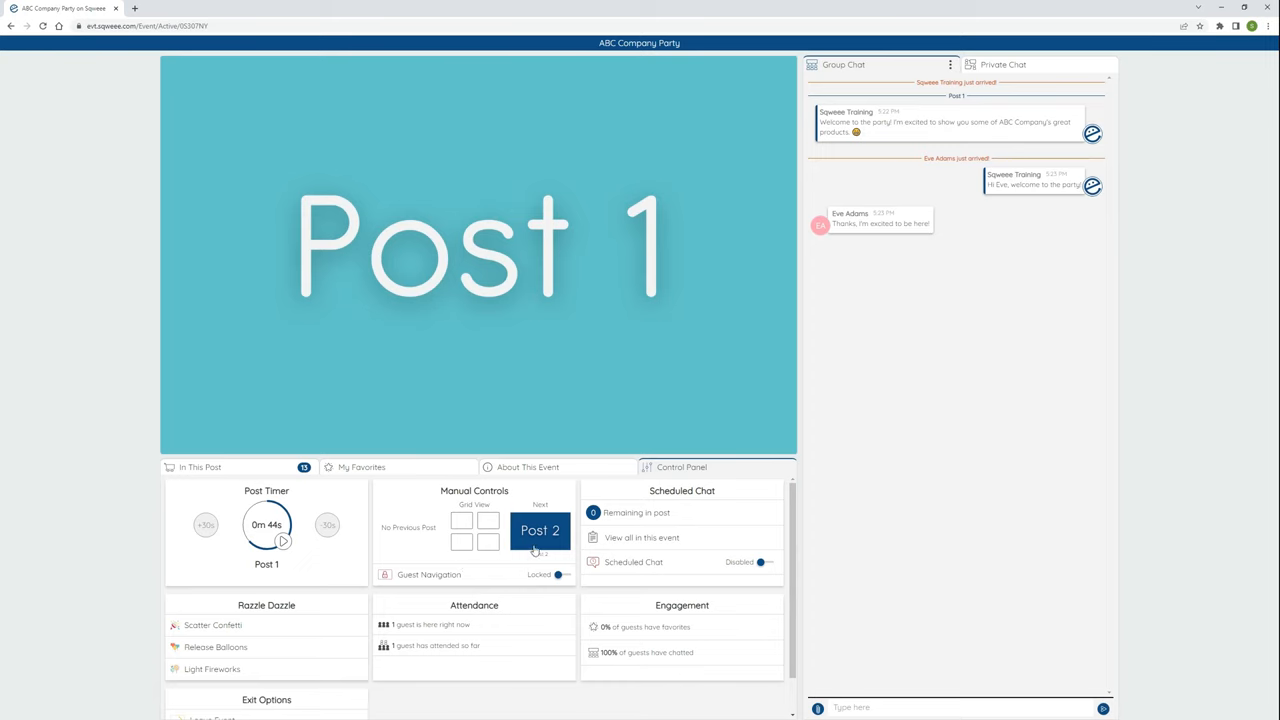
{"action": "left_click", "coordinate": [540, 530]}
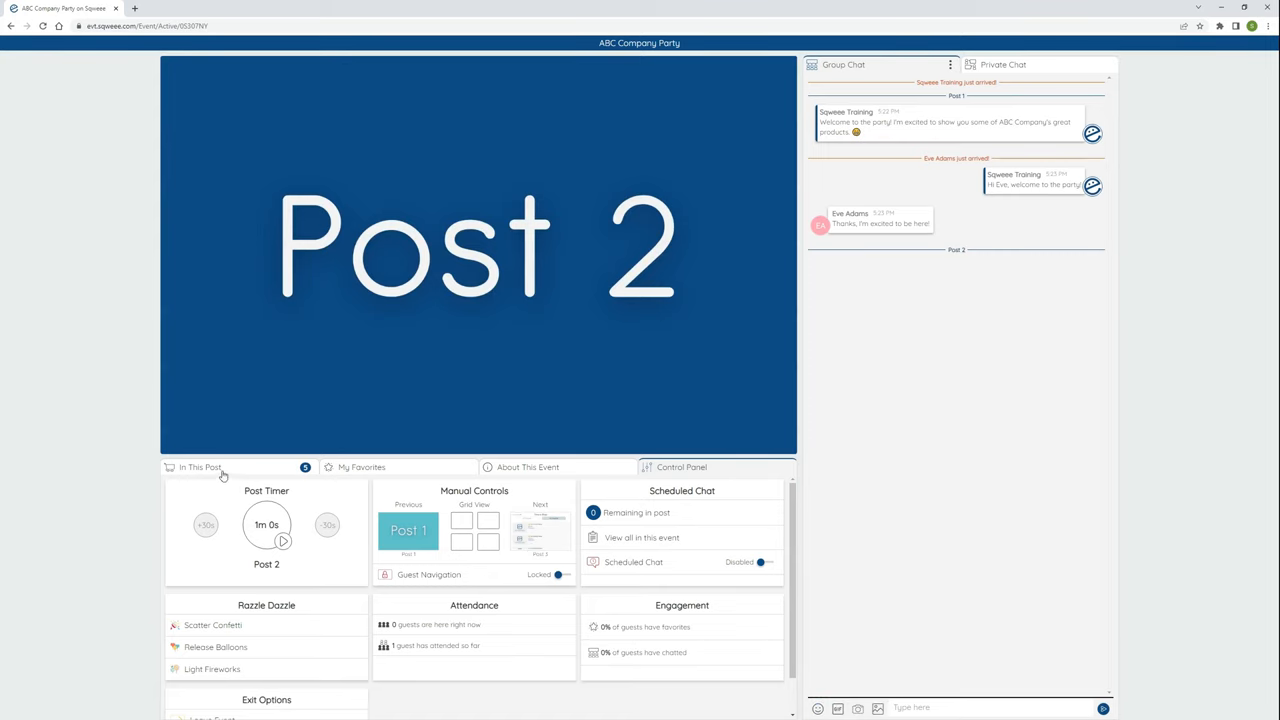
Browse Post 2's five products, then view the three starred favorites
{"action": "left_click", "coordinate": [200, 467]}
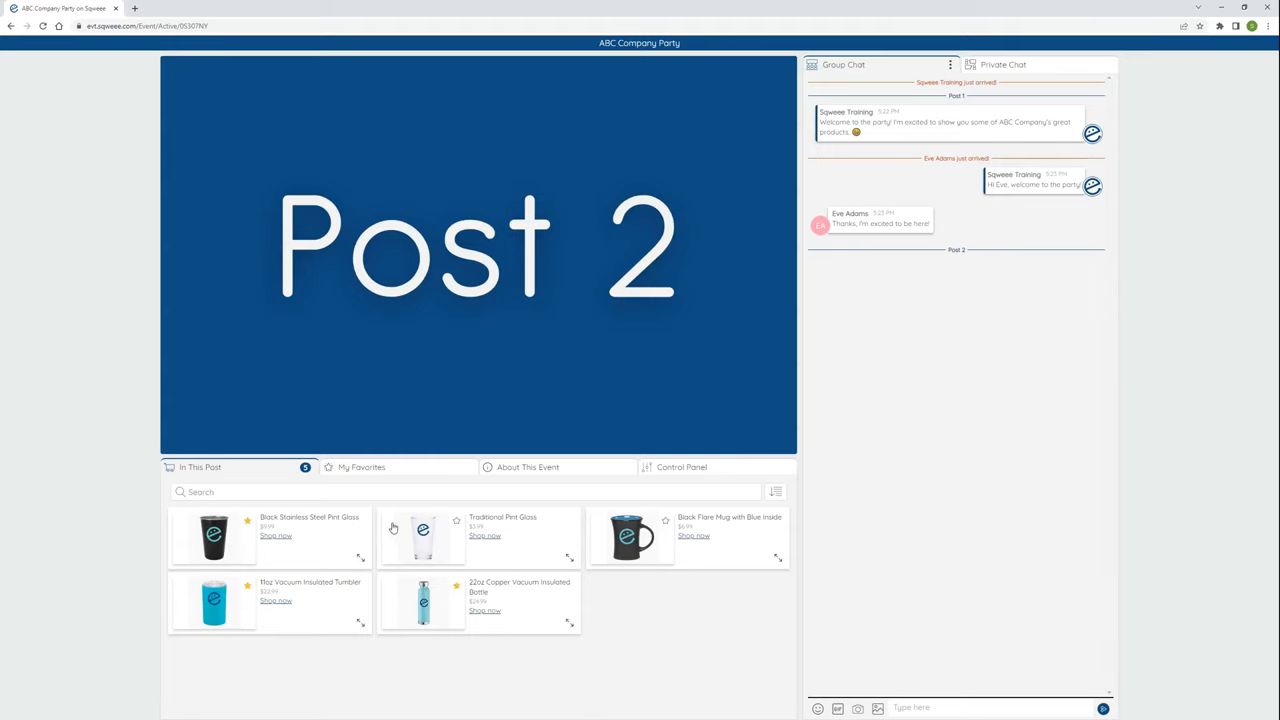
{"action": "left_click", "coordinate": [359, 467]}
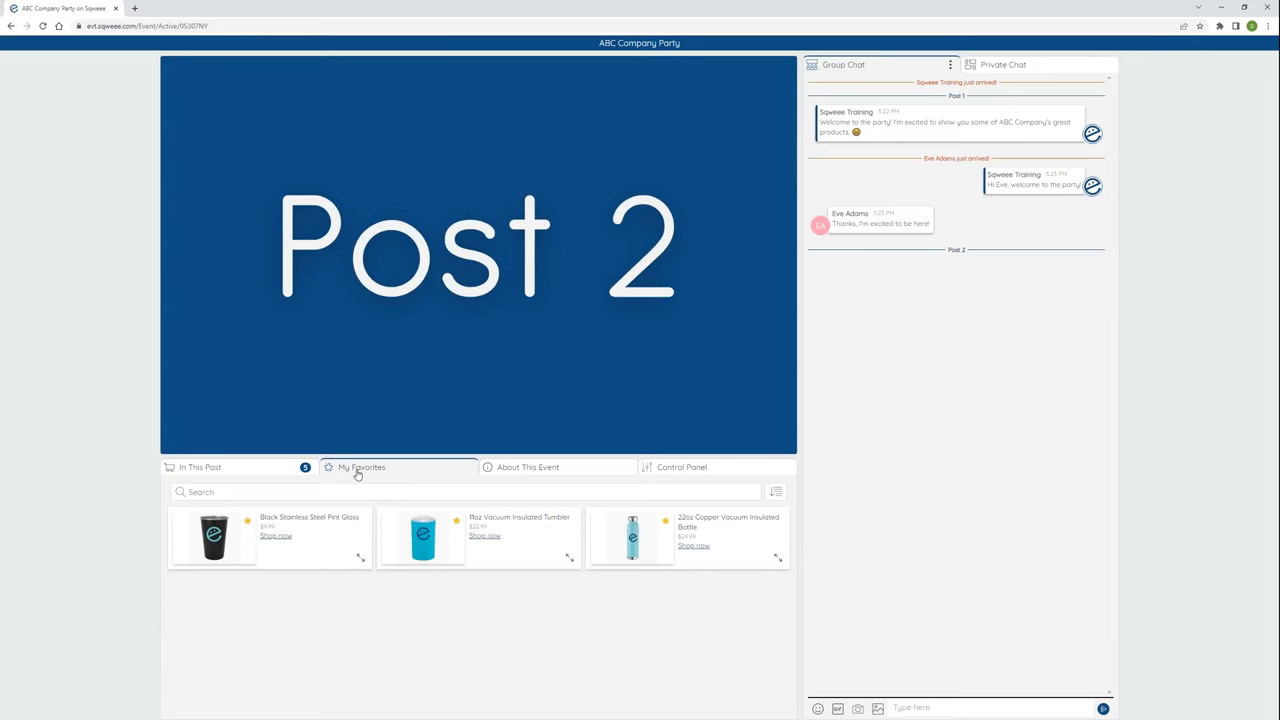
{"action": "mouse_move", "coordinate": [661, 468]}
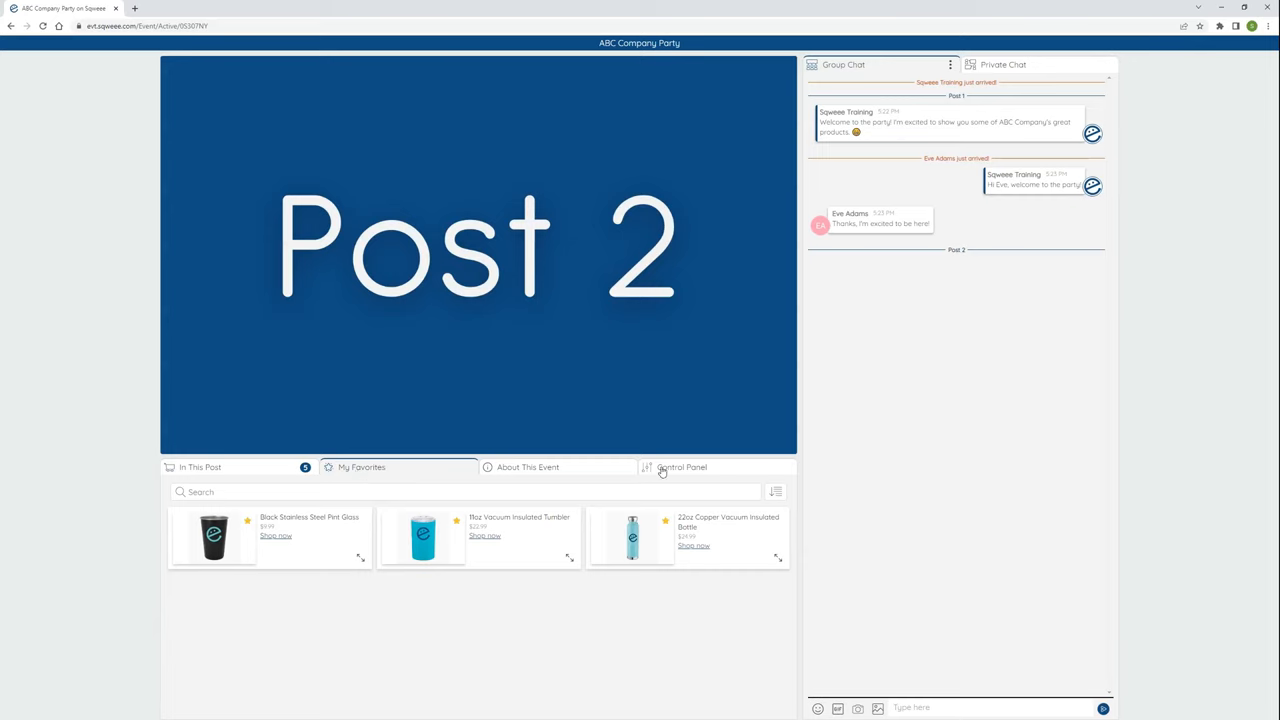
Return to the Control Panel, advance to Post 3 'Time to Shop!', and unlock guest navigation
{"action": "left_click", "coordinate": [680, 467]}
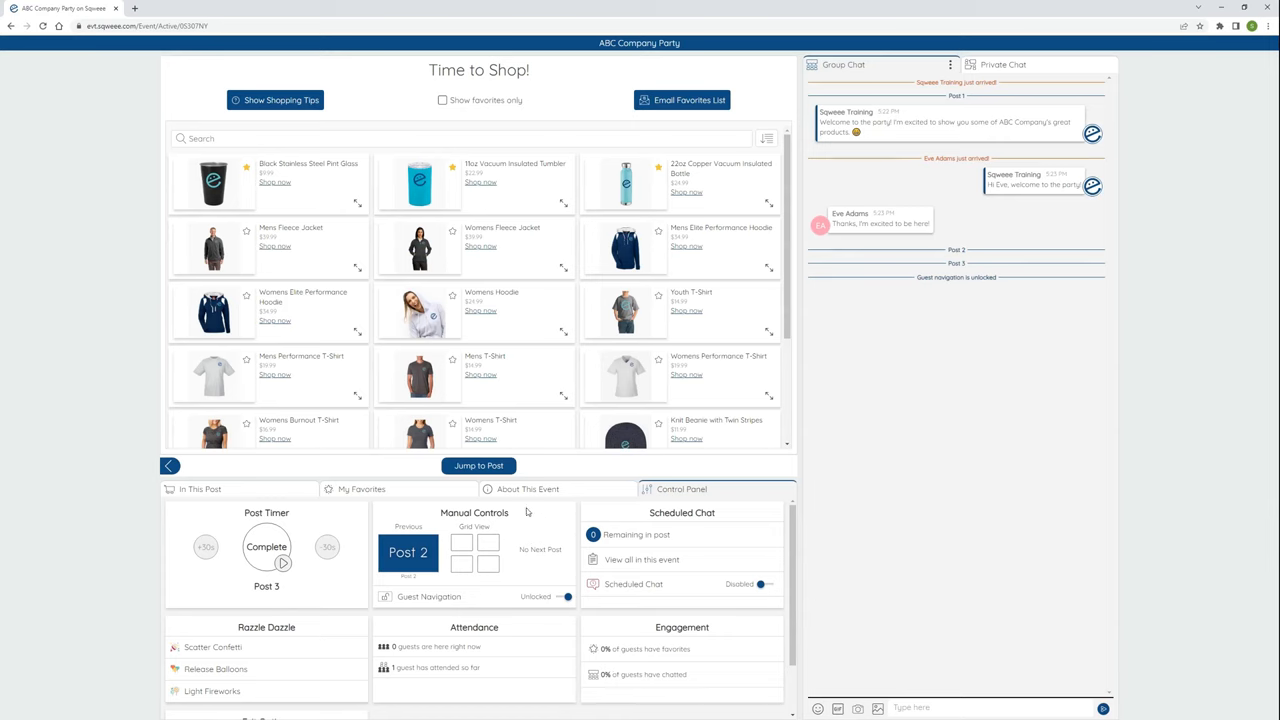
{"action": "left_click", "coordinate": [478, 466]}
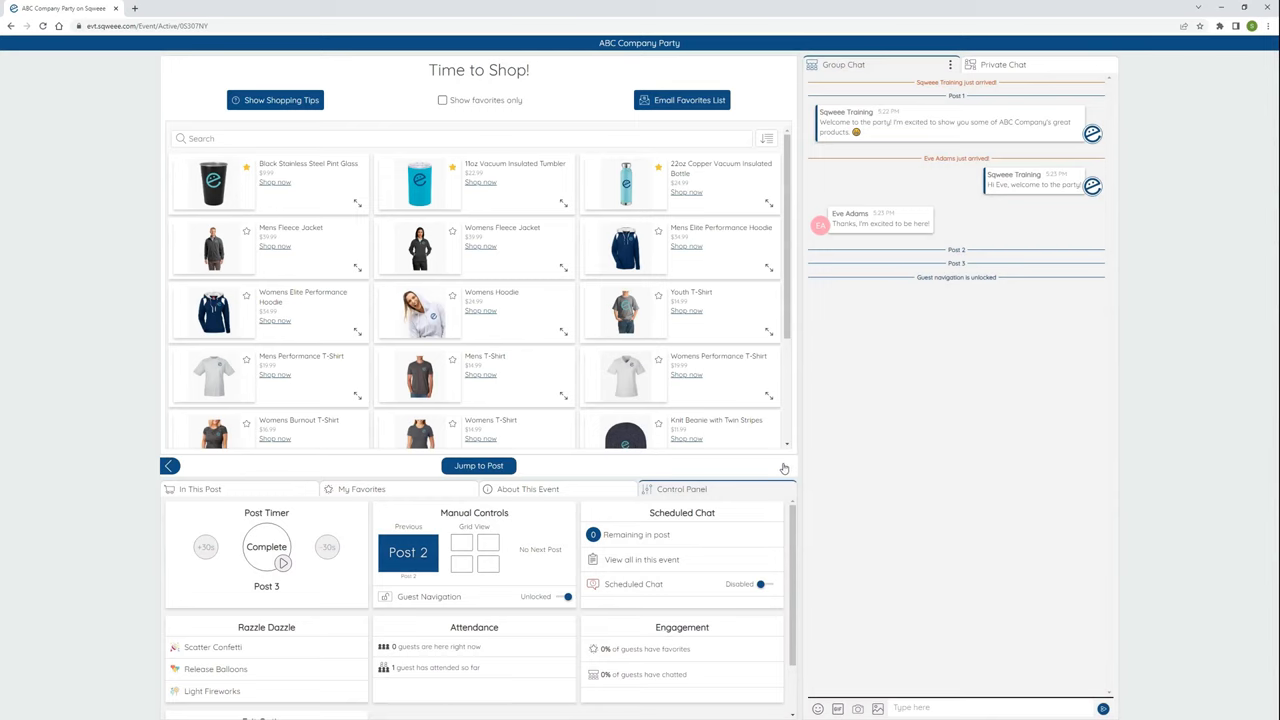
Check and cancel the Leave and End Event warnings, then leave without ending the event
{"action": "scroll", "scroll_direction": "down", "scroll_amount": 3}
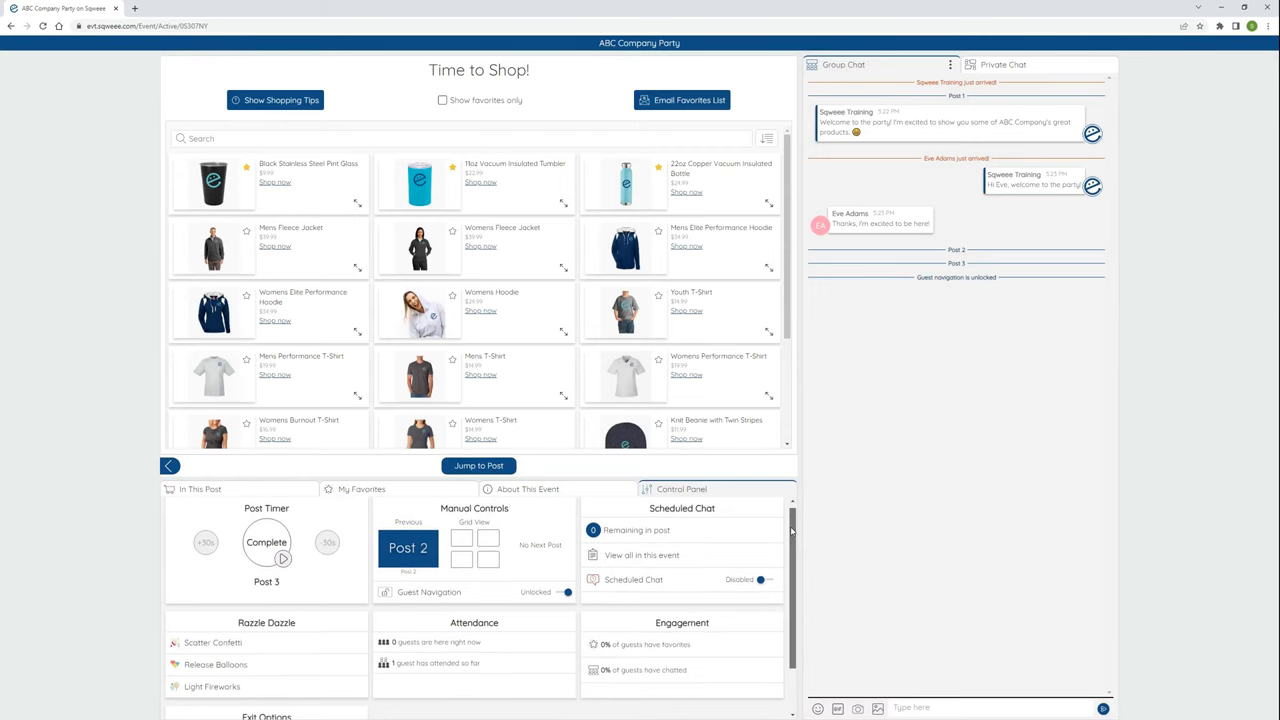
{"action": "scroll", "scroll_direction": "down", "scroll_amount": 3}
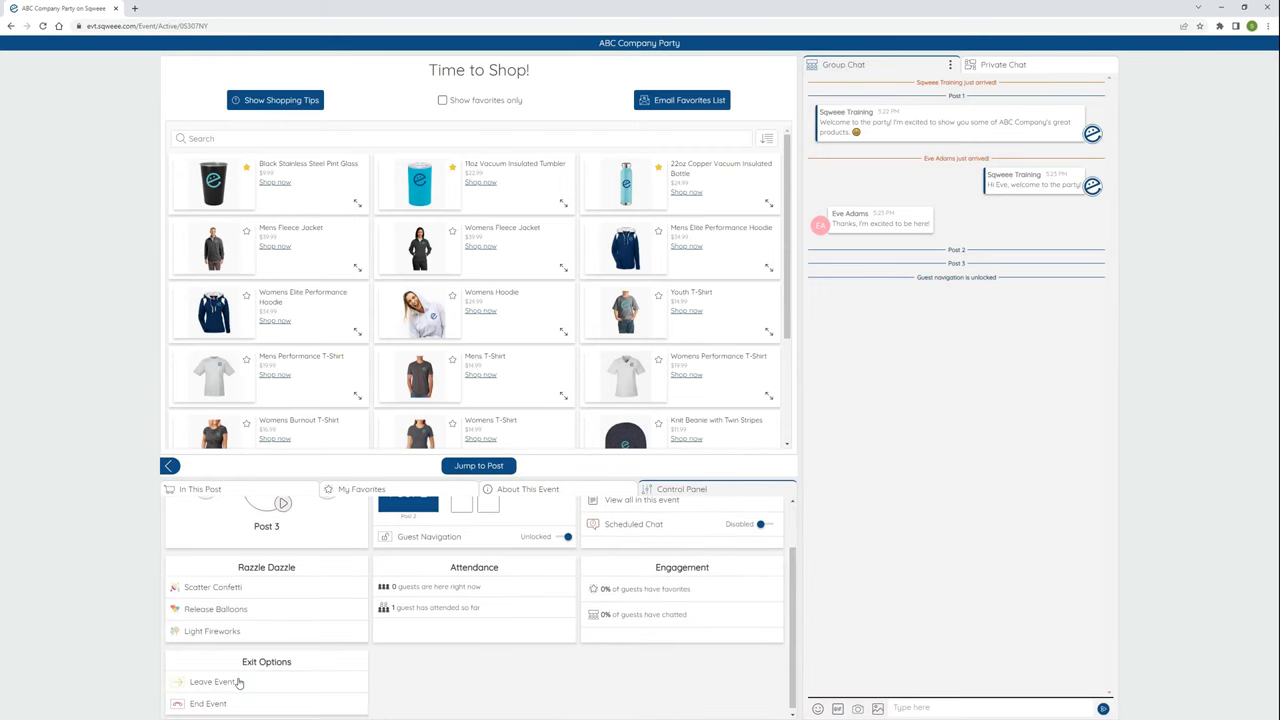
{"action": "left_click", "coordinate": [205, 682]}
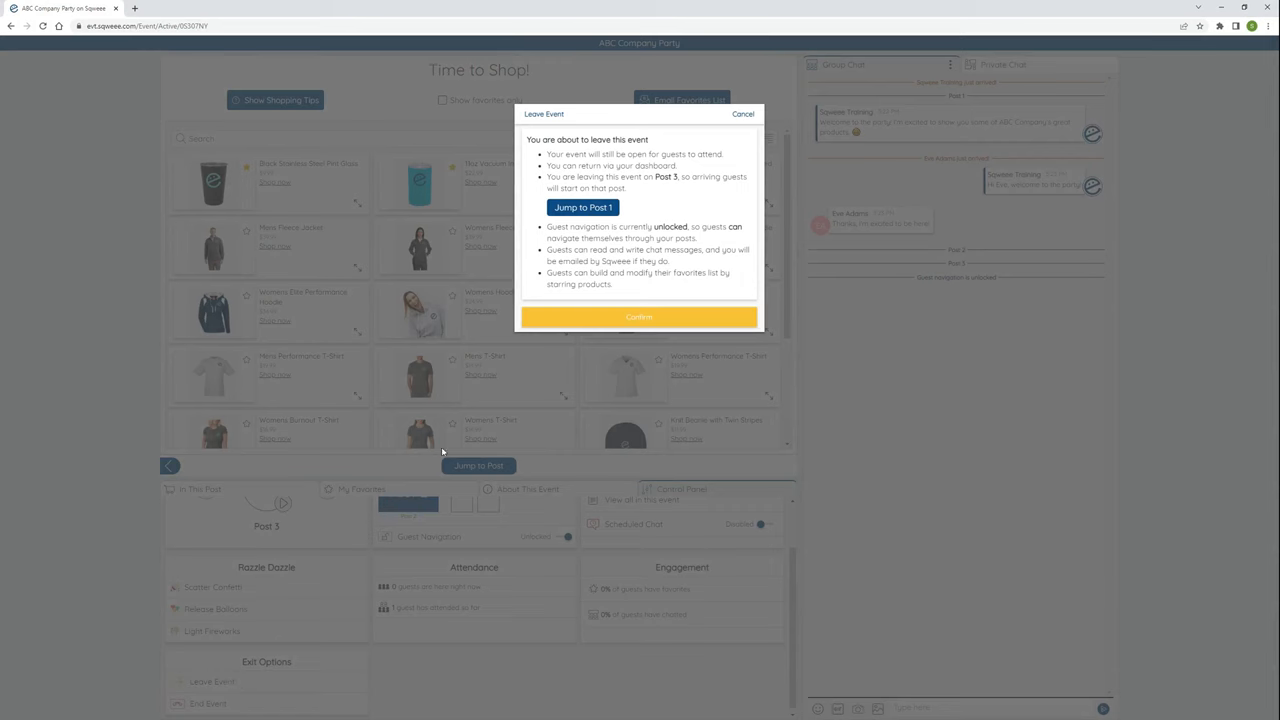
{"action": "left_click", "coordinate": [746, 113]}
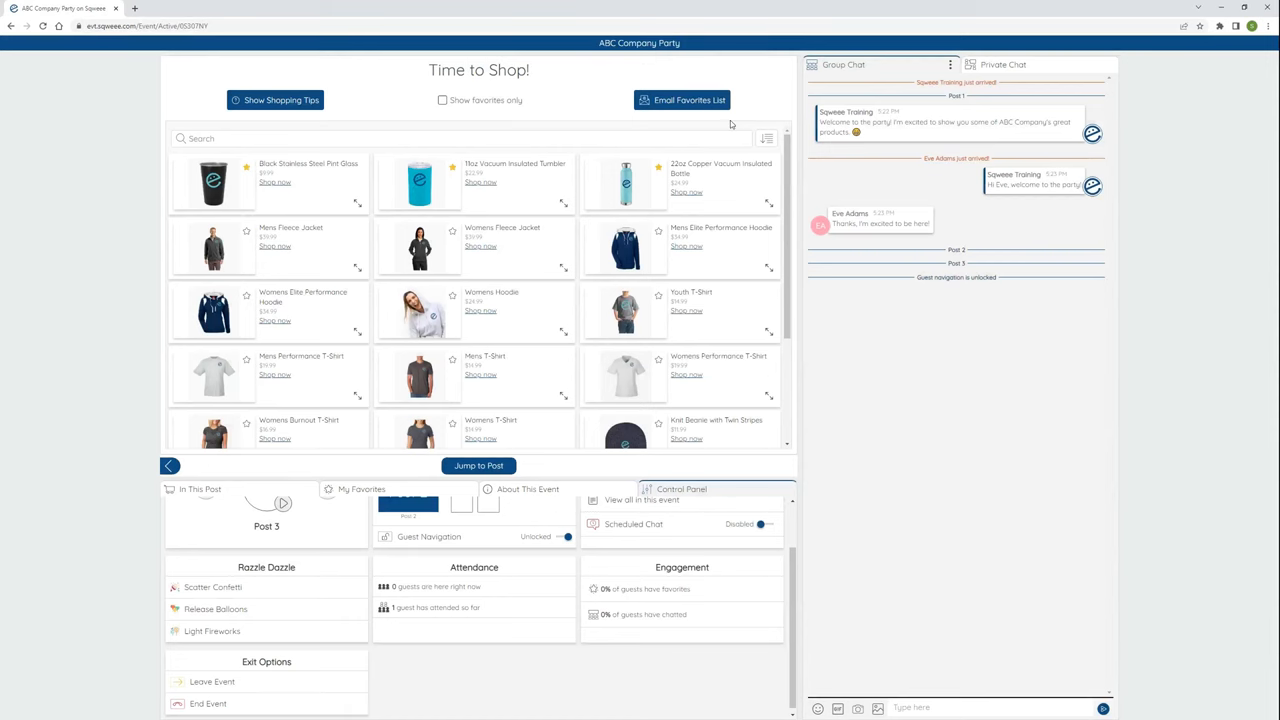
{"action": "left_click", "coordinate": [199, 702]}
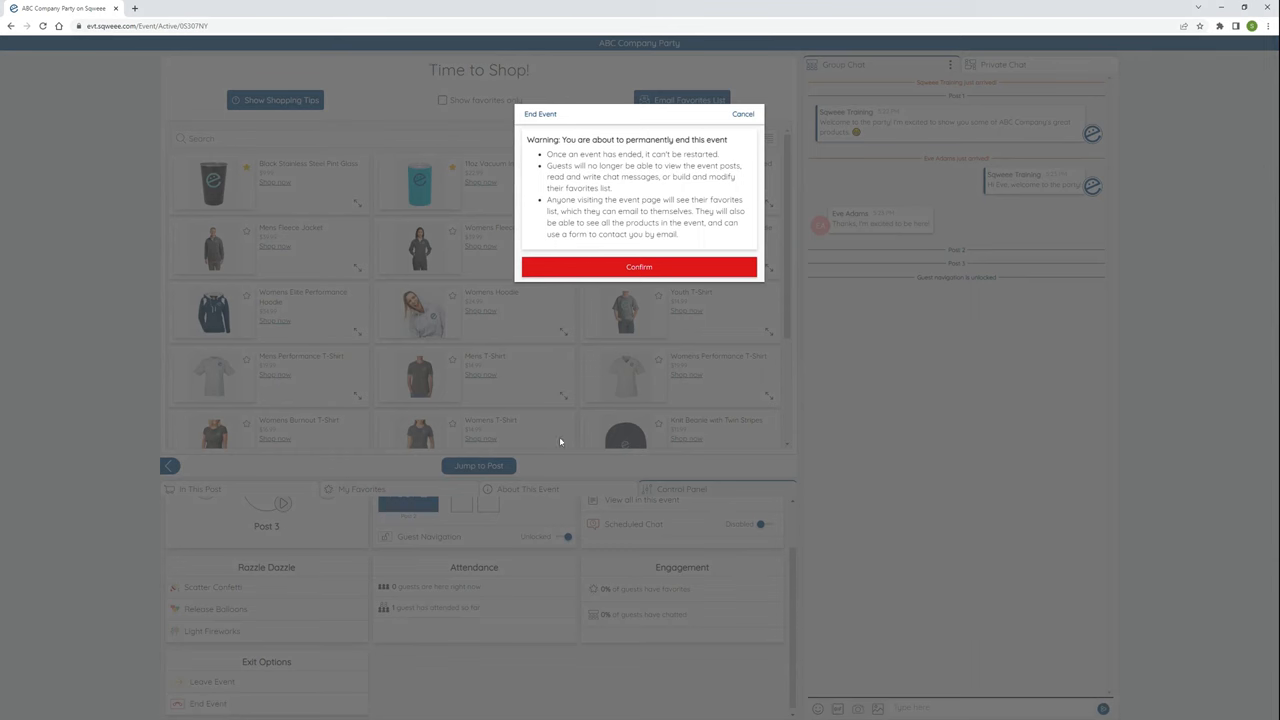
{"action": "left_click", "coordinate": [746, 113]}
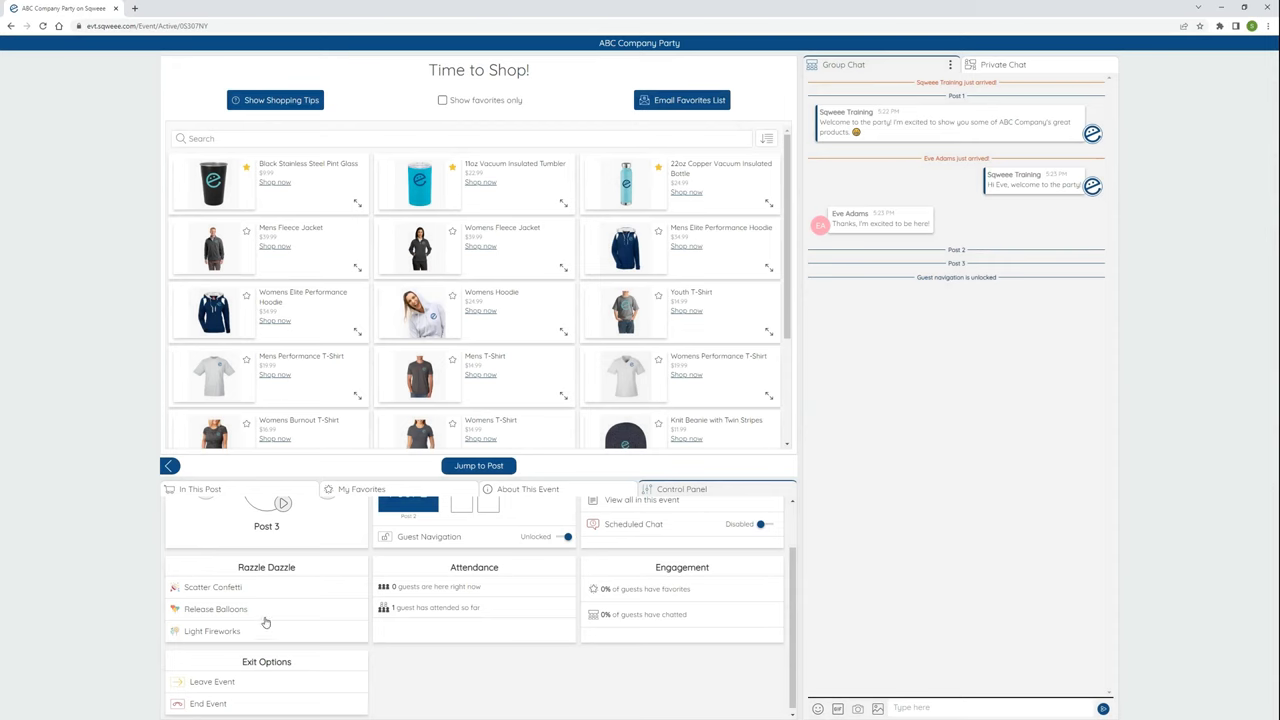
{"action": "left_click", "coordinate": [204, 681]}
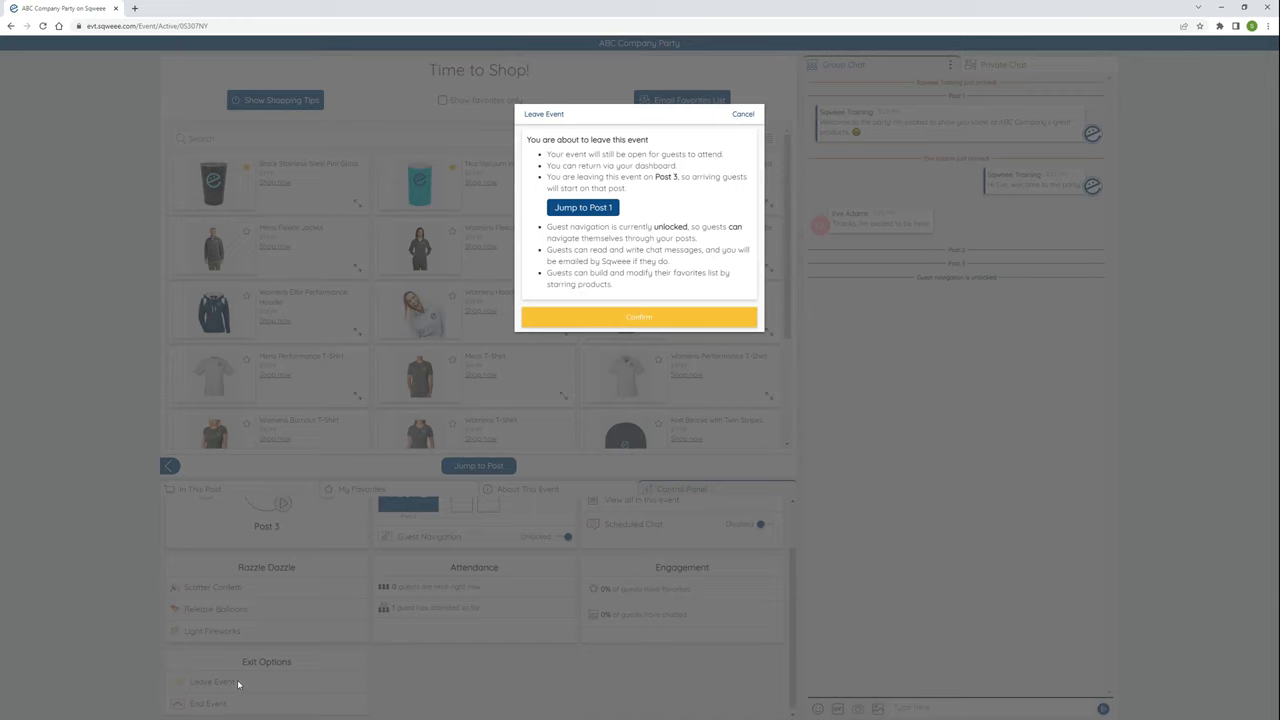
{"action": "mouse_move", "coordinate": [503, 402]}
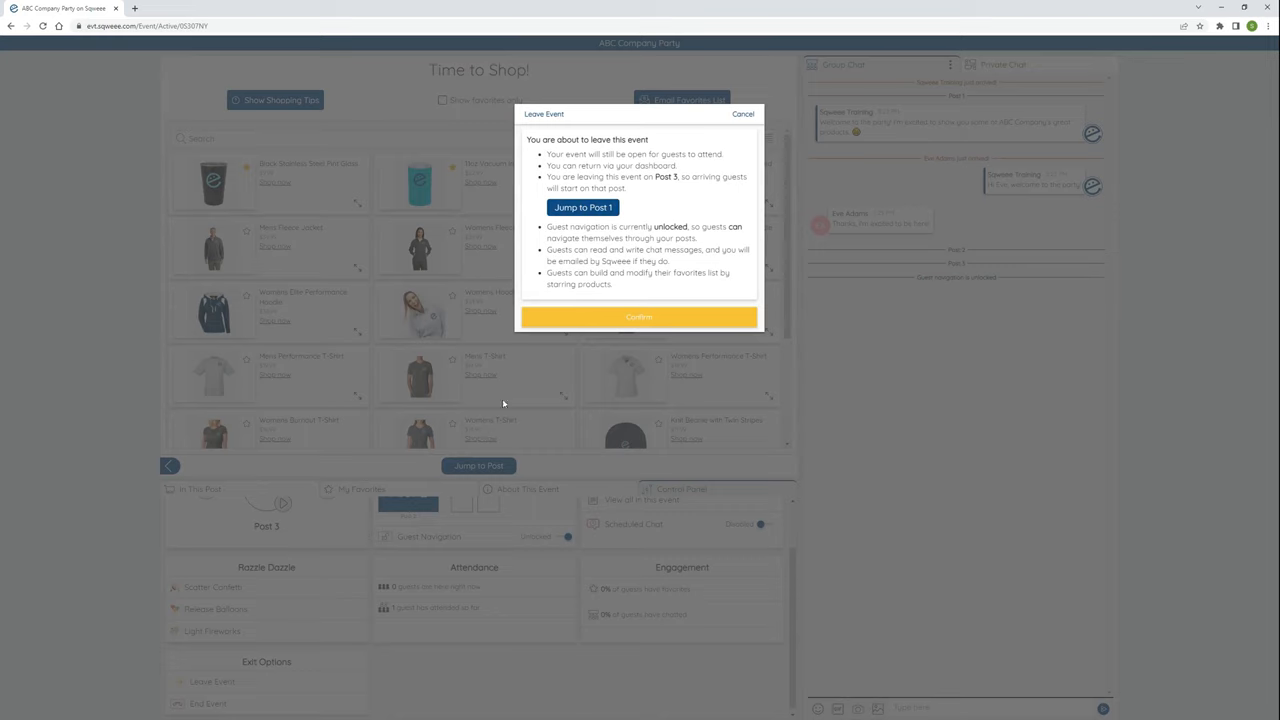
{"action": "left_click", "coordinate": [582, 207]}
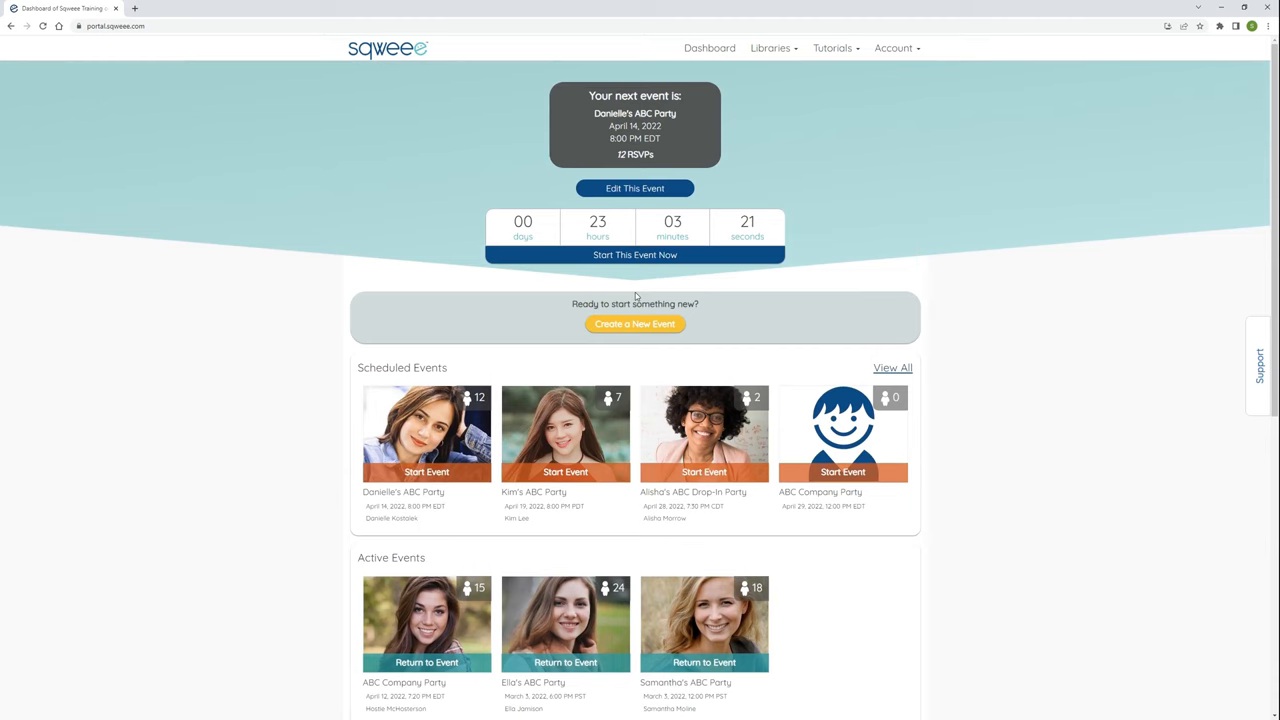
Scroll the dashboard to check ABC Company Party under Active Events
{"action": "scroll", "scroll_direction": "down", "scroll_amount": 3}
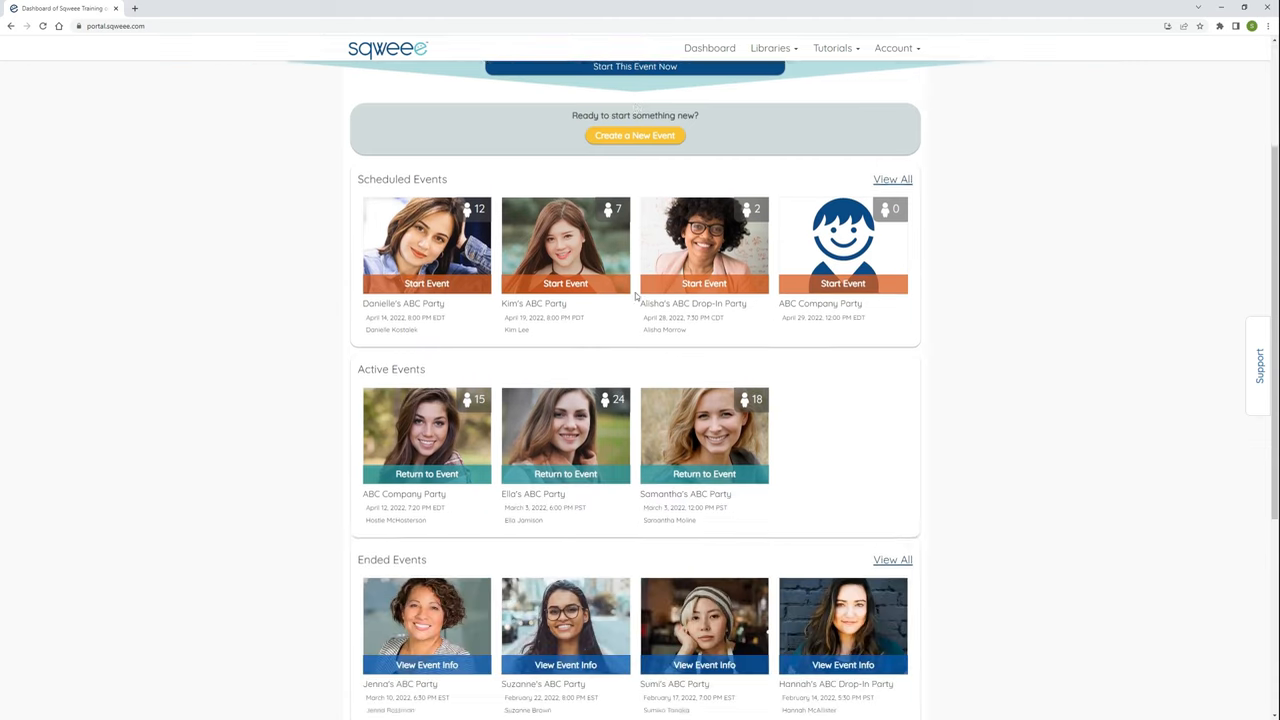
{"action": "scroll", "scroll_direction": "down", "scroll_amount": 3}
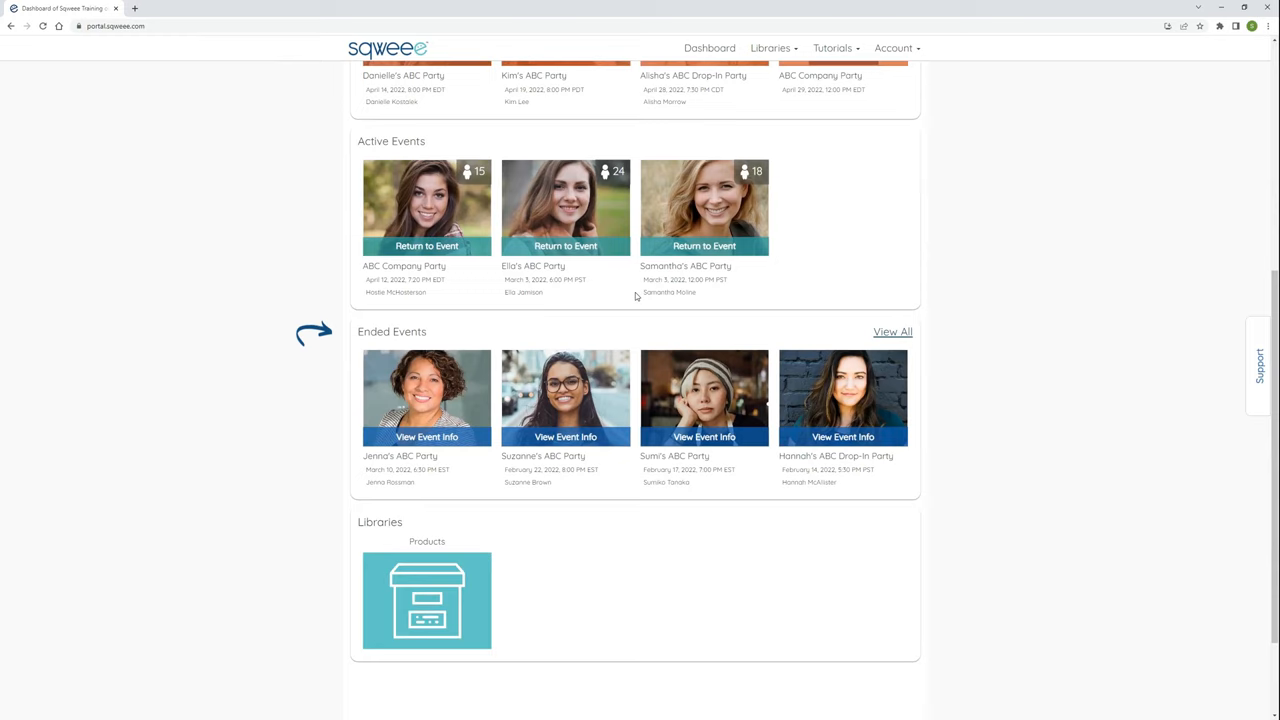